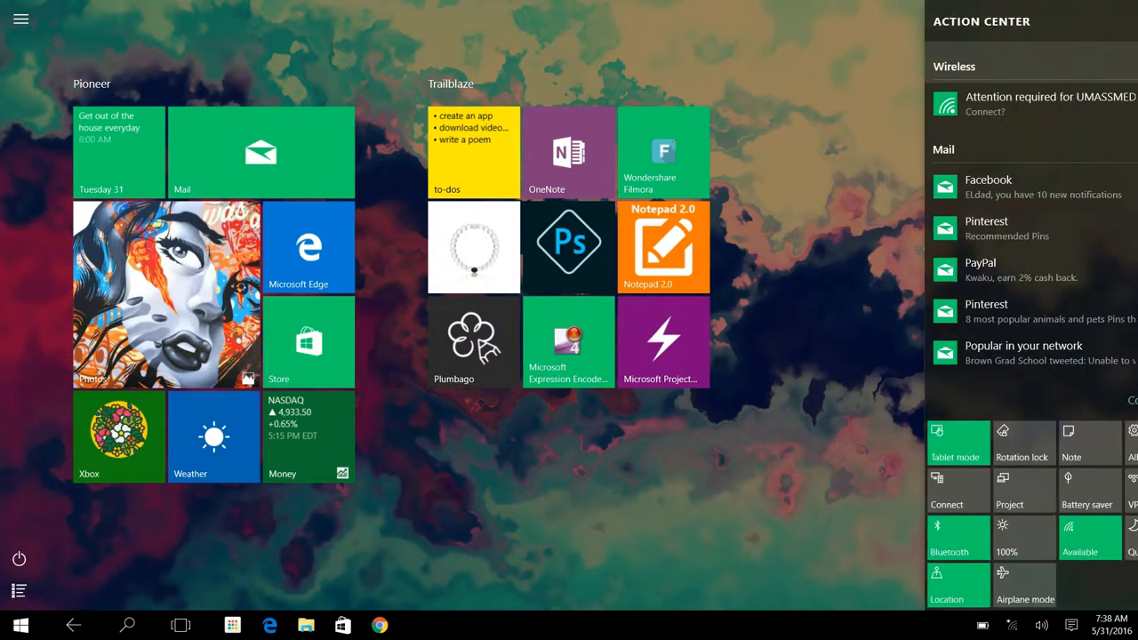
Open the Action Center panel showing Wi-Fi and mail notifications with quick actions
left_click(1129, 399)
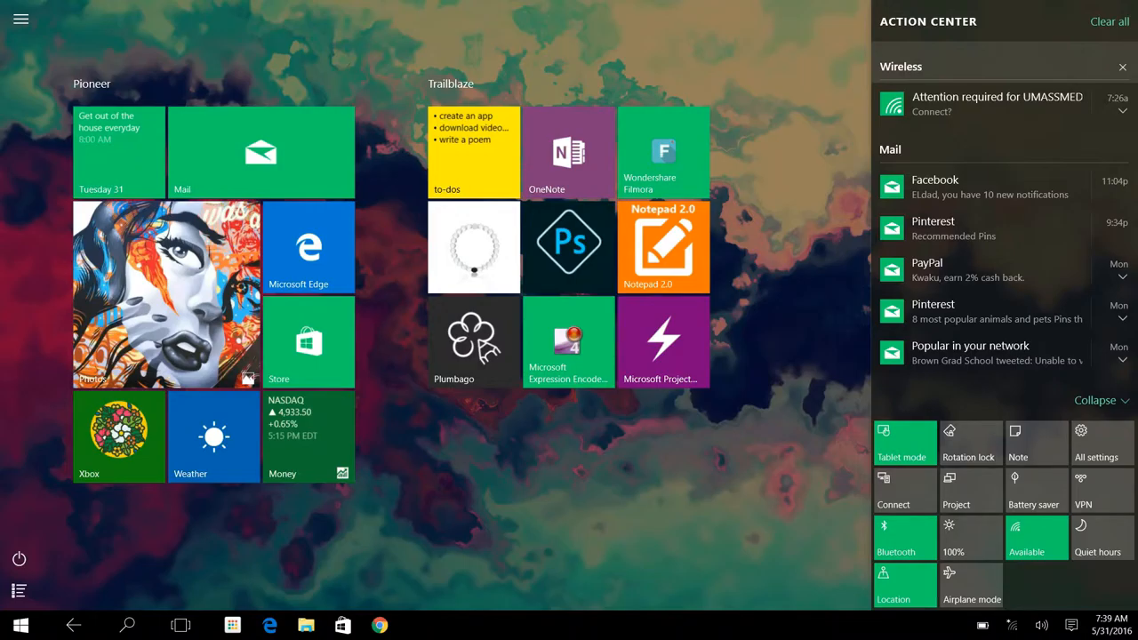
left_click(969, 443)
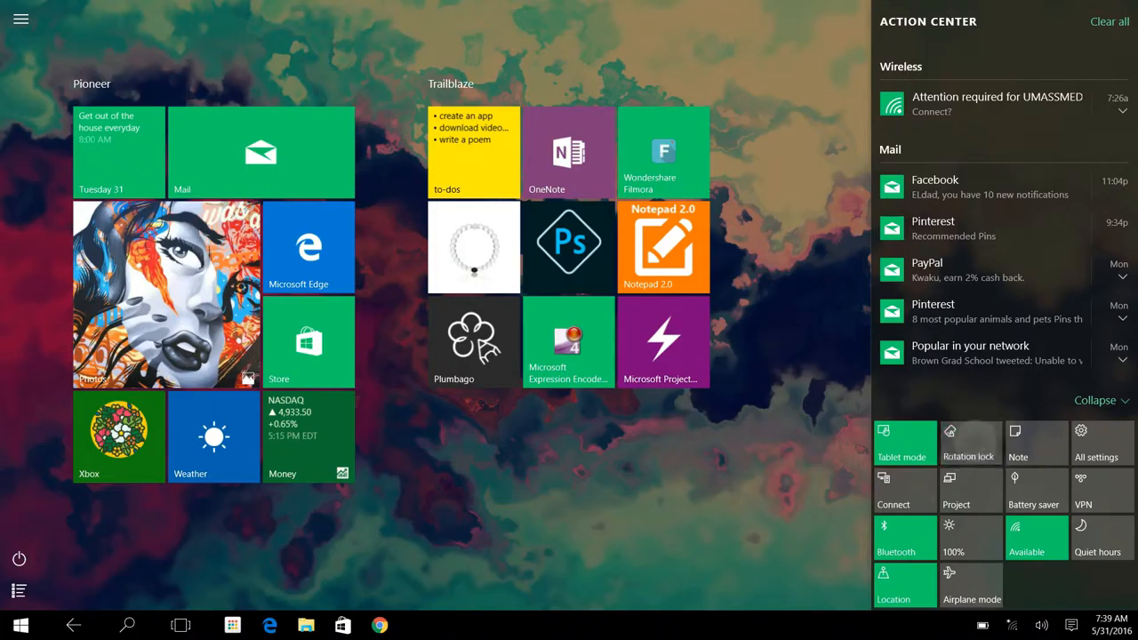
left_click(970, 443)
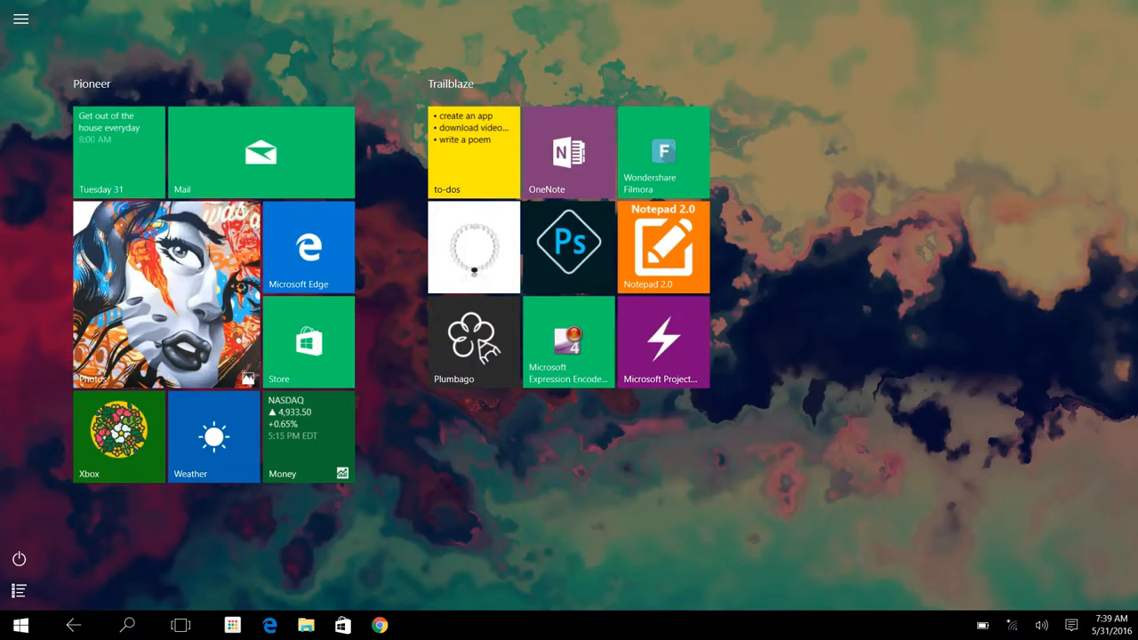
left_click(1072, 625)
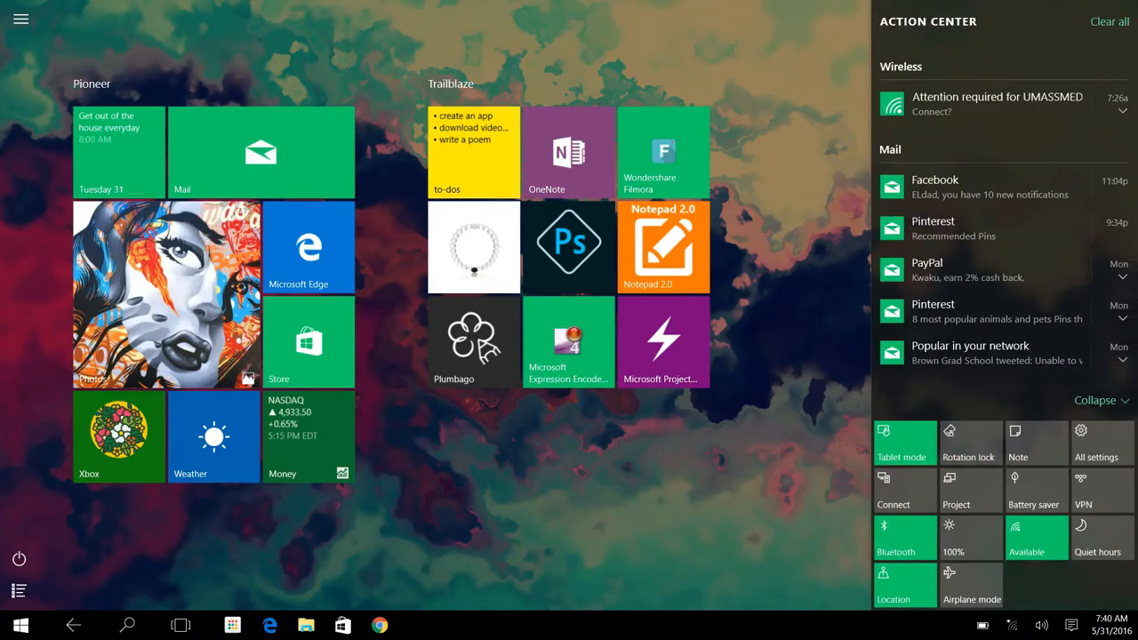